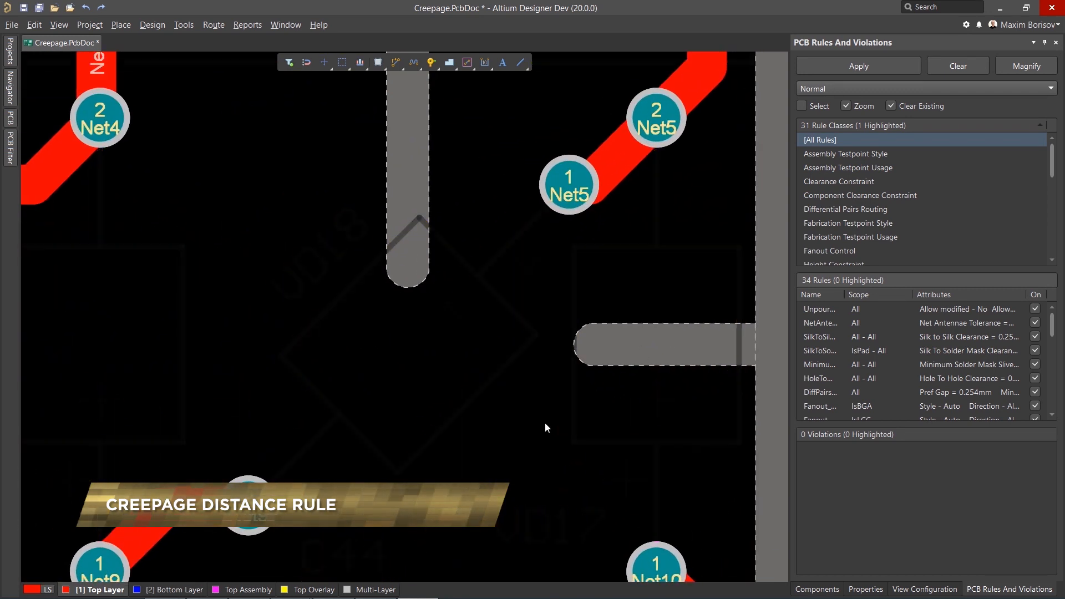
# - Bring up the Design menu to reach the board rule settings
pyautogui.click(152, 24)
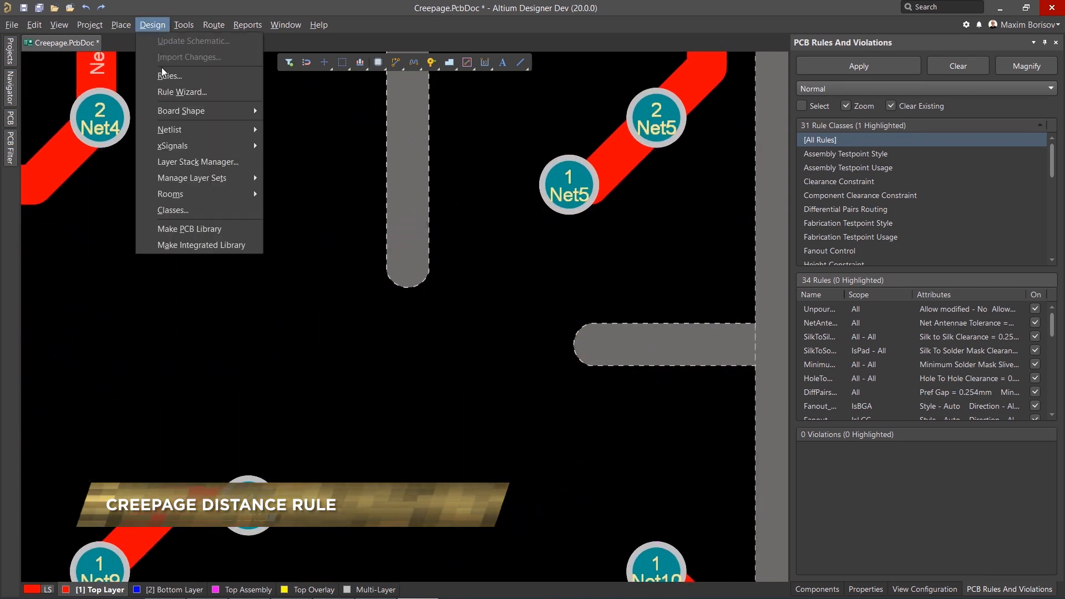
# - Define a Creepage Distance rule 'Creepage' on Net5 with a 30 mm constraint and confirm it
pyautogui.click(169, 75)
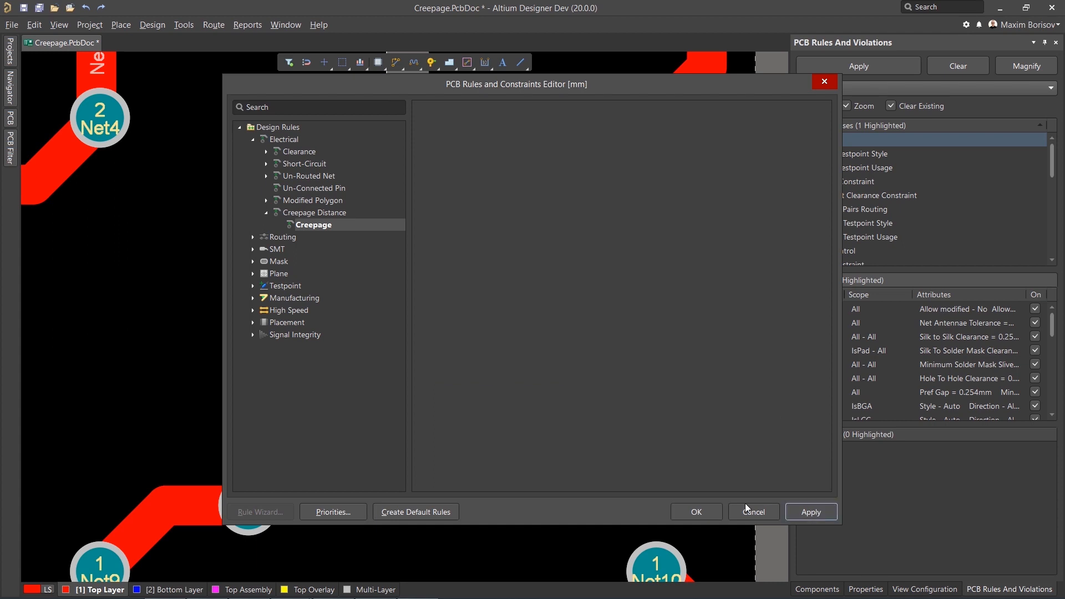
pyautogui.click(754, 513)
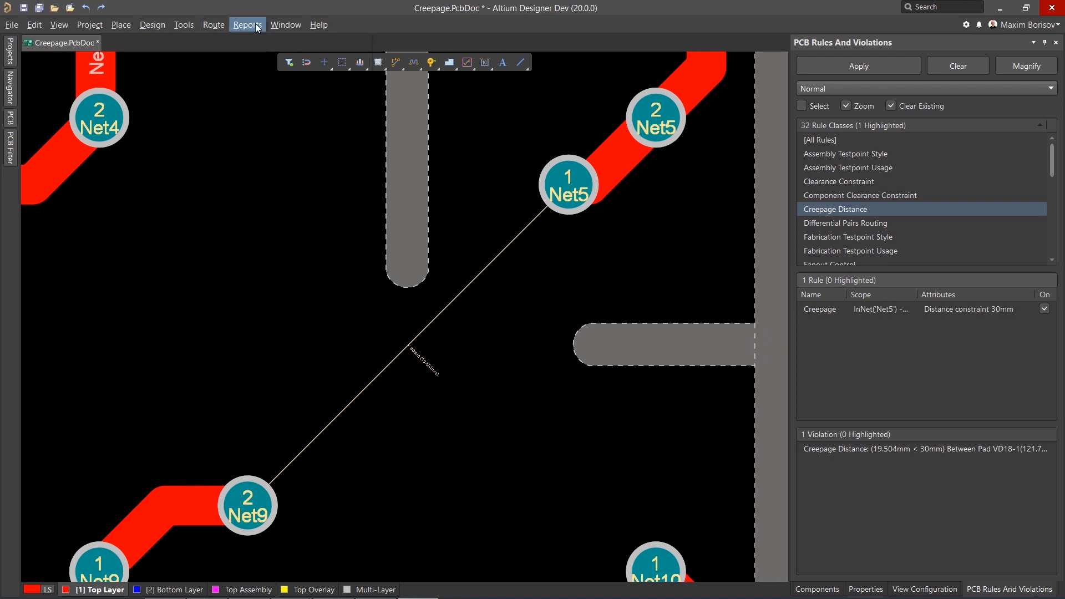
# - Measure the Net5–Net9 pad gap as 19.504 mm, matching the reported violation, and dismiss the result
pyautogui.click(569, 185)
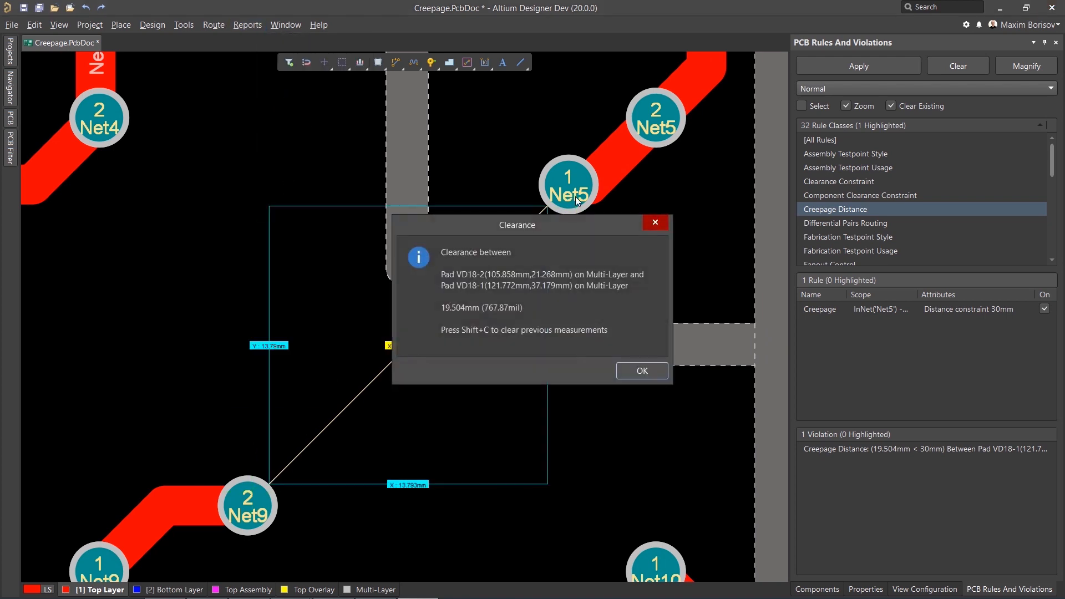
pyautogui.click(641, 371)
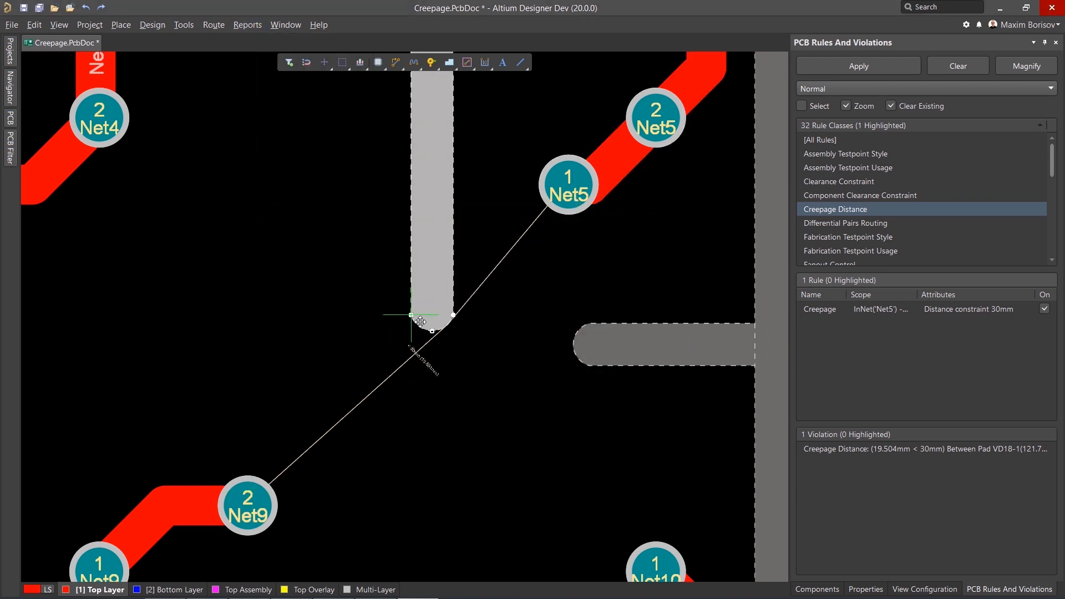